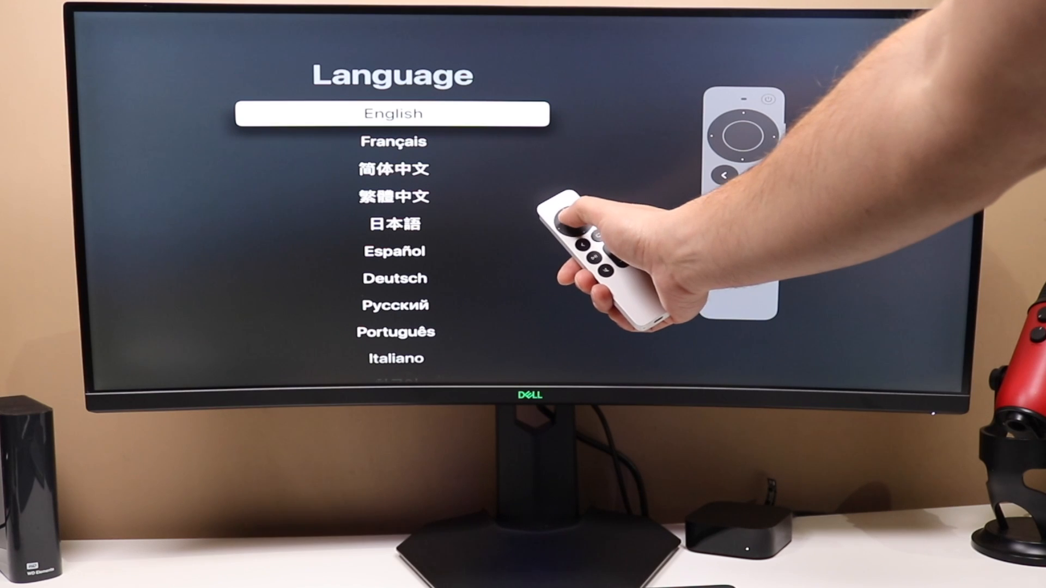
Step: Pick English on the Language screen to begin setup
{"action": "key", "text": "Down"}
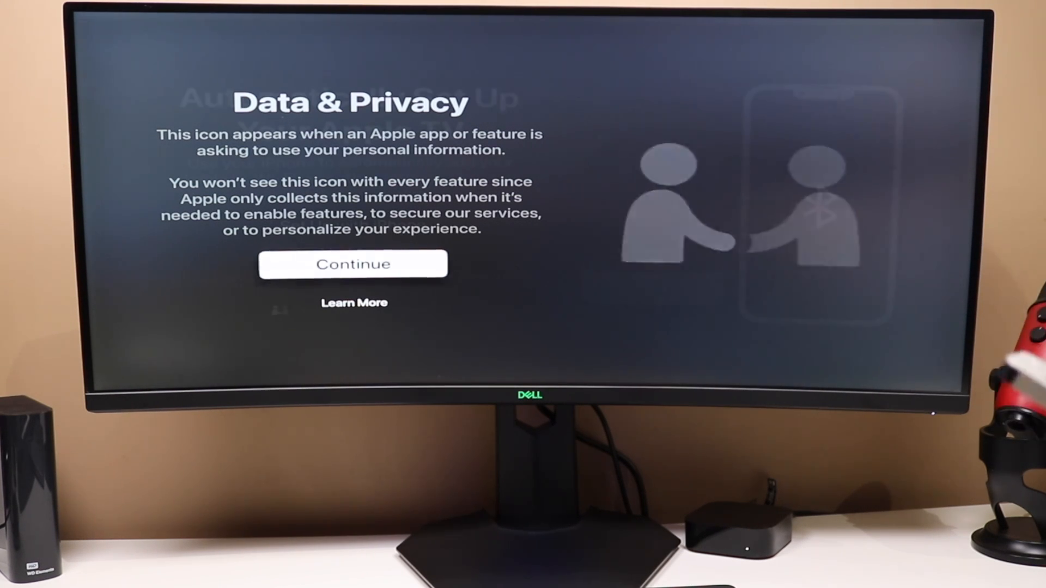
Step: Continue past the Data & Privacy notice
{"action": "left_click", "coordinate": [353, 264]}
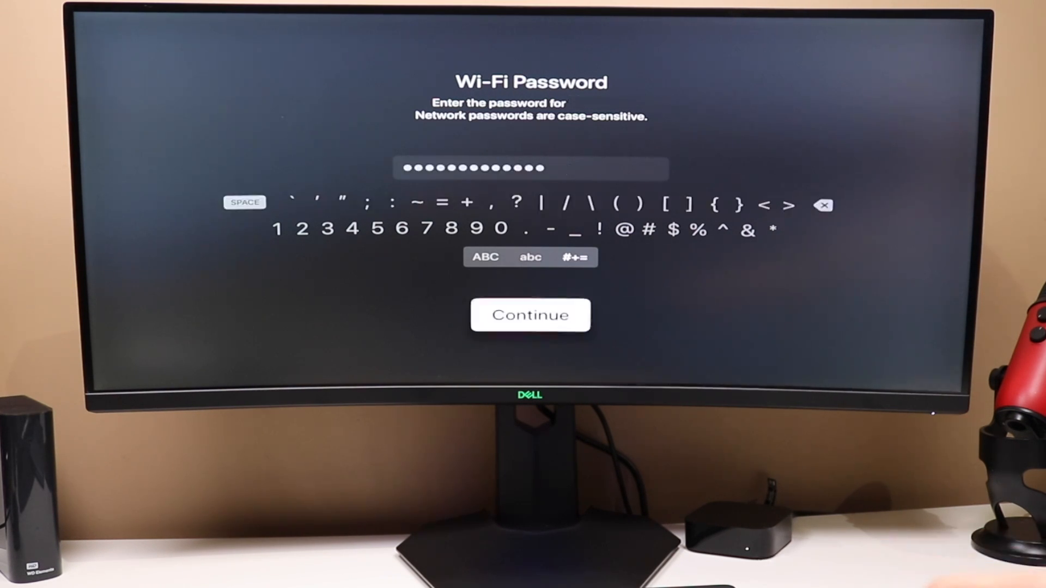
Step: Submit the entered Wi-Fi password so the Apple TV joins the network
{"action": "left_click", "coordinate": [530, 315]}
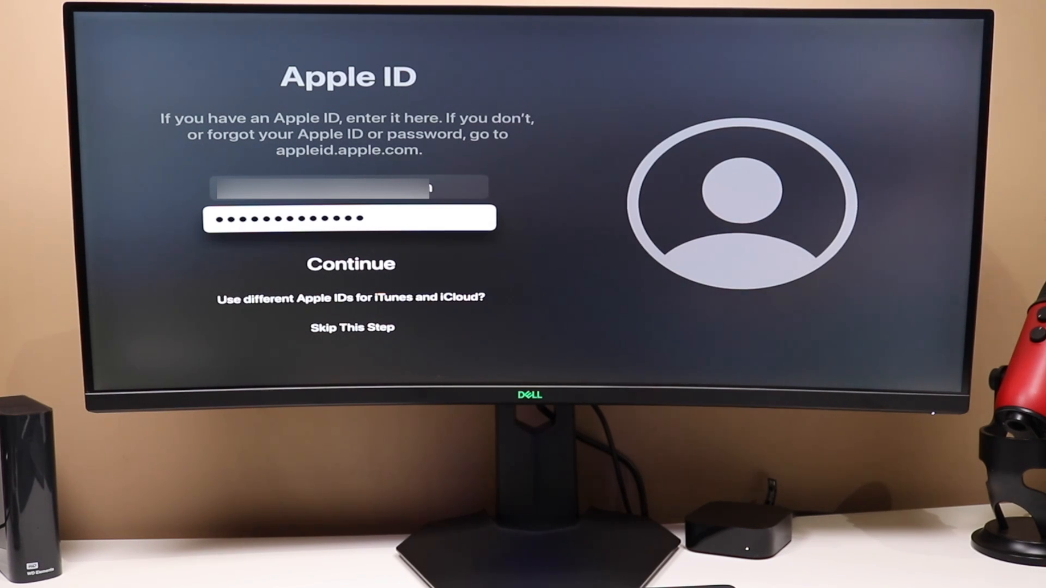
Step: Submit the Apple ID credentials and enter the six-digit verification code
{"action": "left_click", "coordinate": [350, 264]}
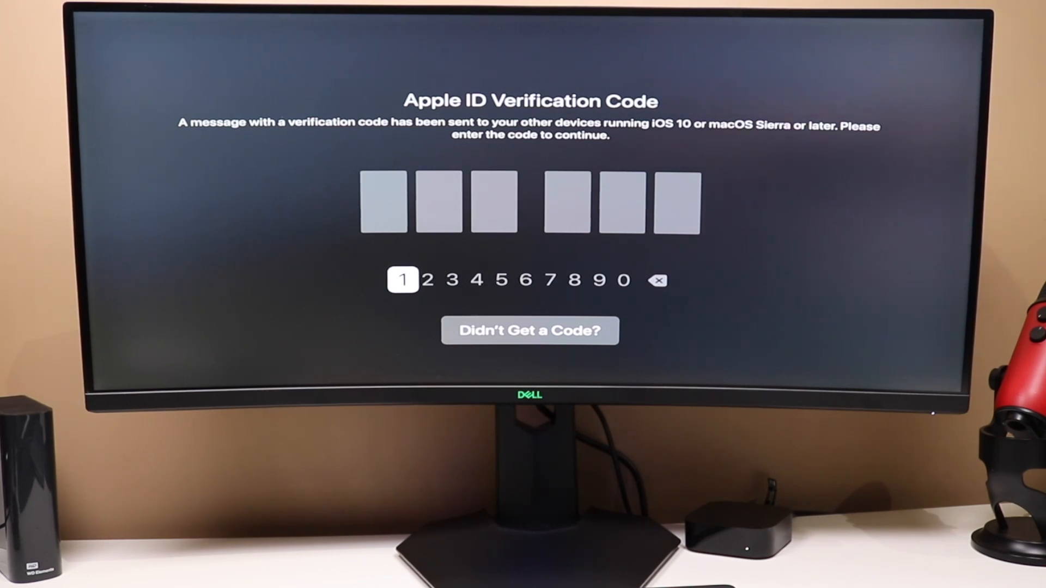
{"action": "left_click", "coordinate": [403, 280]}
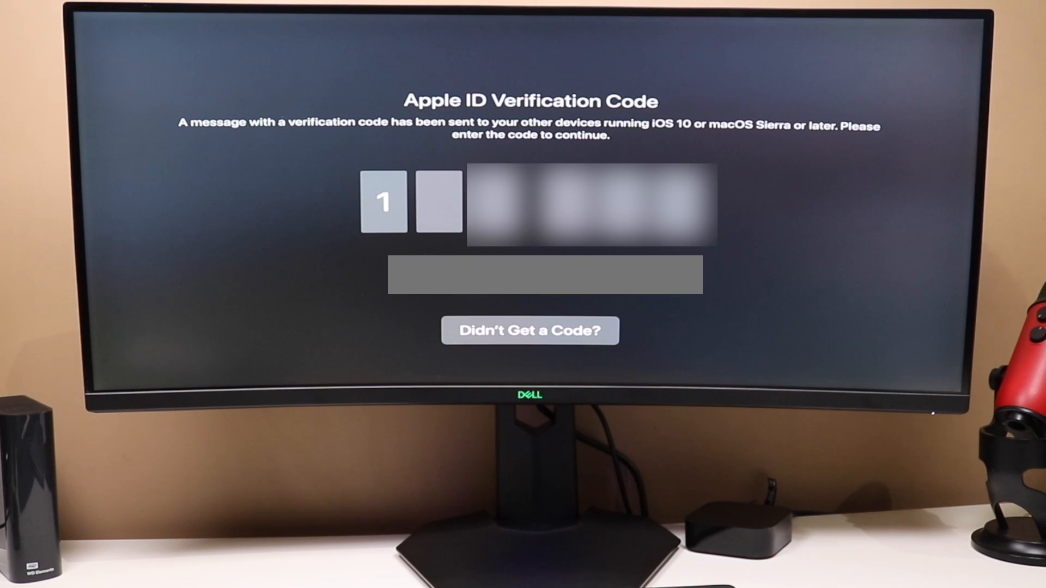
{"action": "type", "text": "5"}
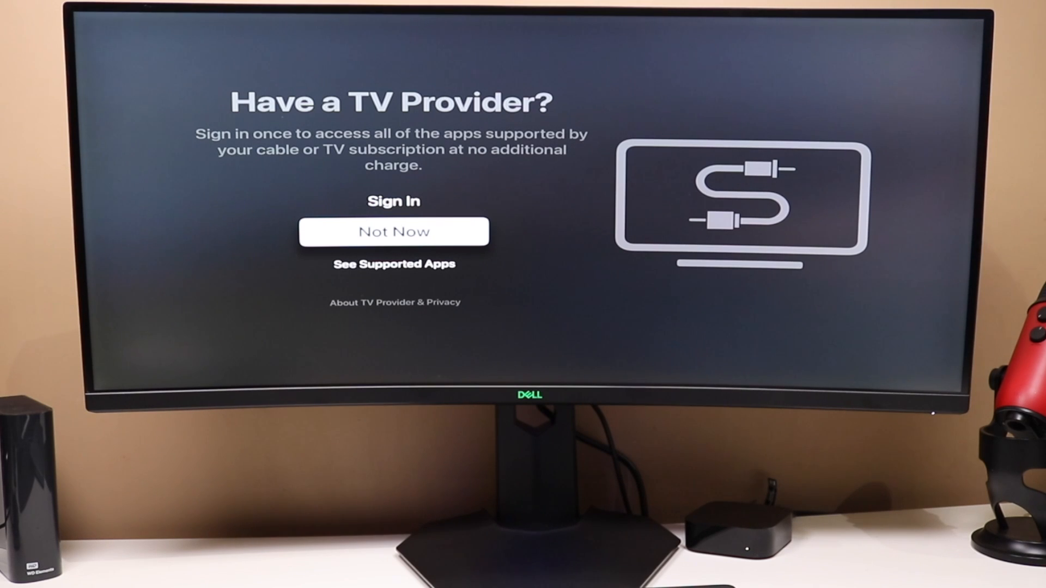
Step: Choose Not Now on the Have a TV Provider? screen
{"action": "left_click", "coordinate": [394, 231]}
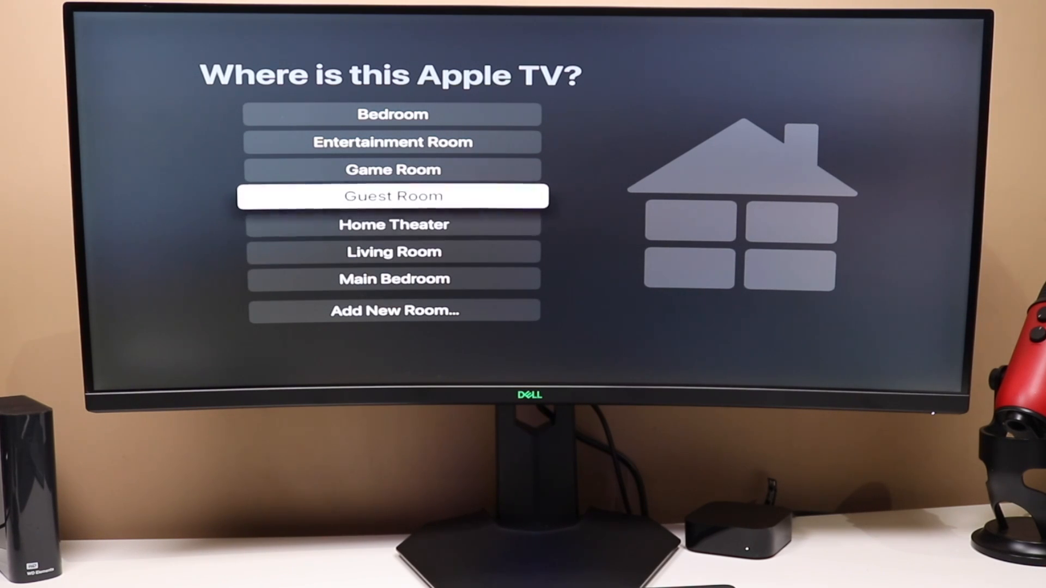
Step: Select Add New Room… and start typing the room name
{"action": "key", "text": "down"}
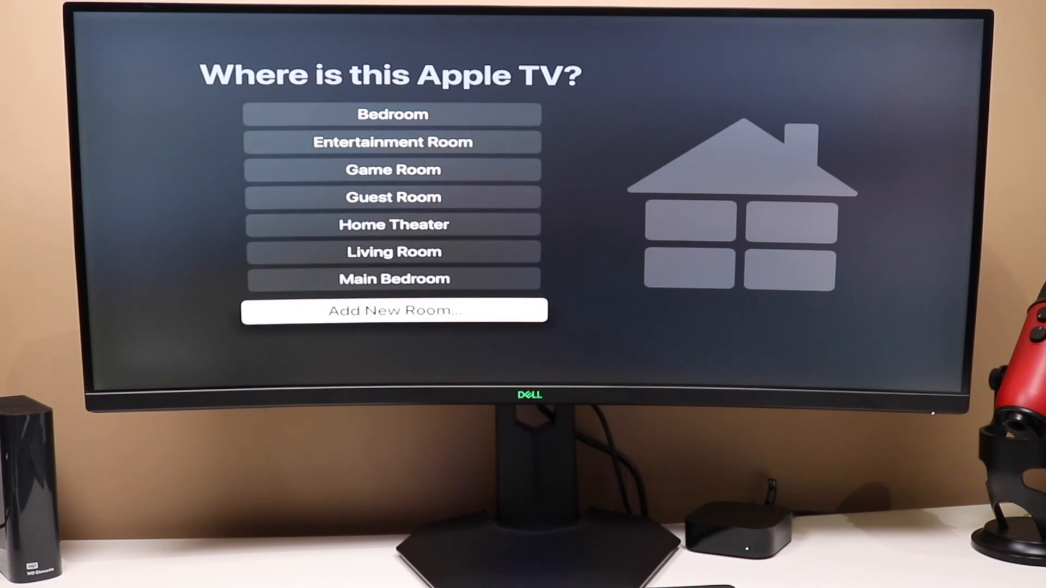
{"action": "left_click", "coordinate": [393, 310]}
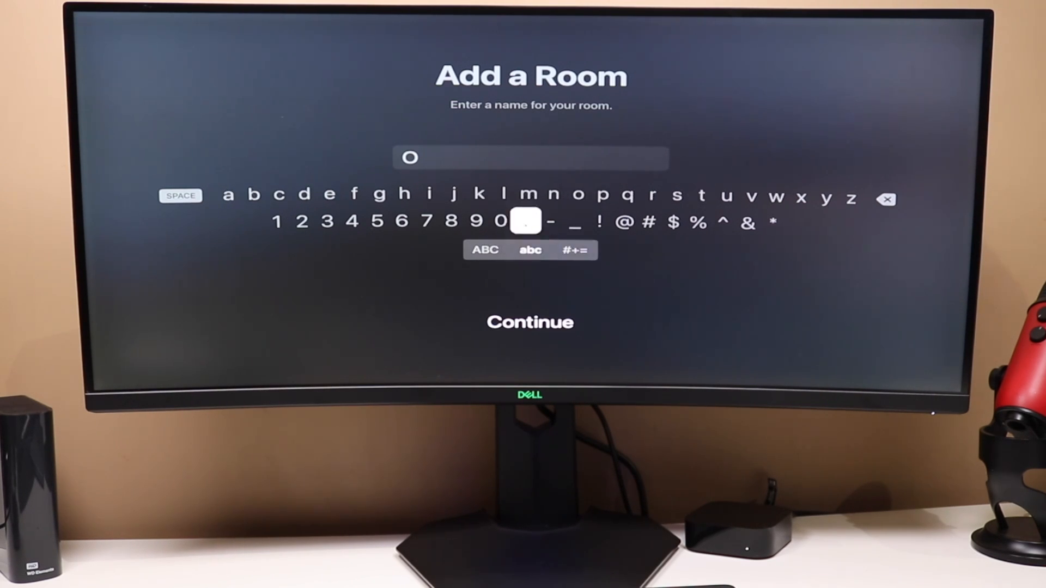
{"action": "left_click", "coordinate": [279, 194]}
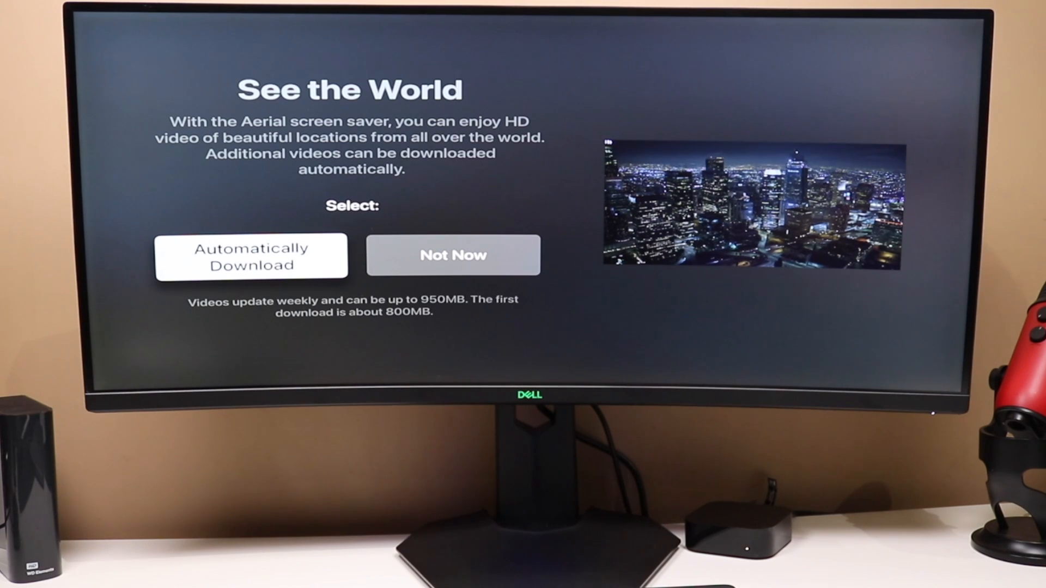
Step: Choose Automatically Download for Aerials, read the Warranty, and Agree to Terms and Conditions
{"action": "left_click", "coordinate": [453, 255]}
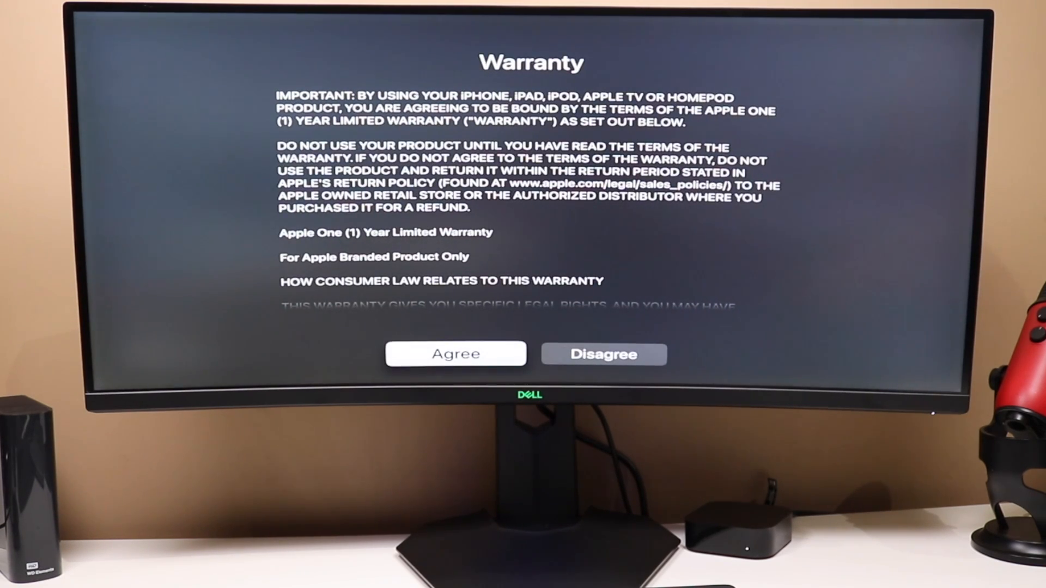
{"action": "scroll", "scroll_direction": "down", "scroll_amount": 3}
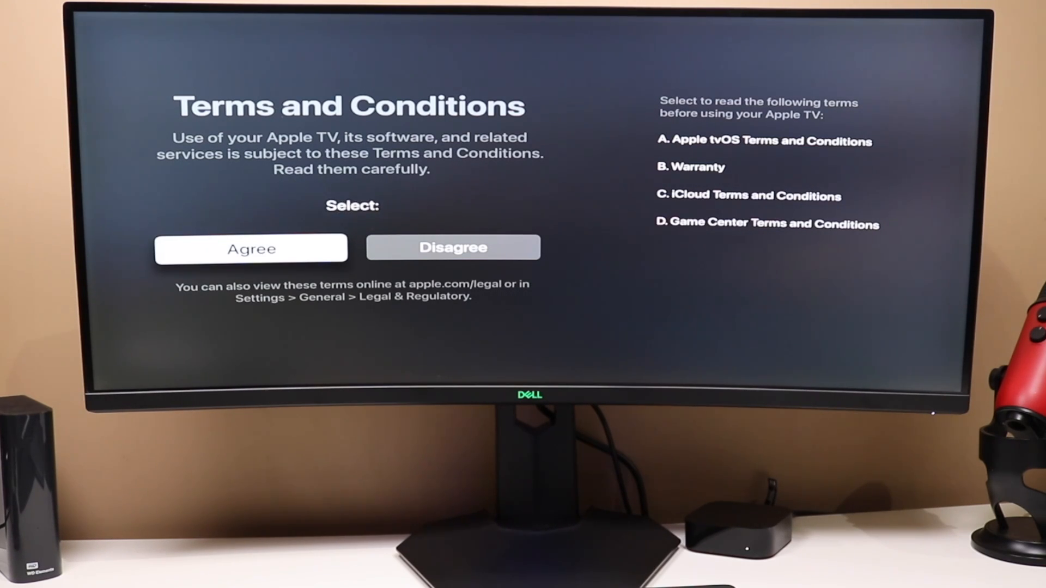
{"action": "left_click", "coordinate": [250, 248]}
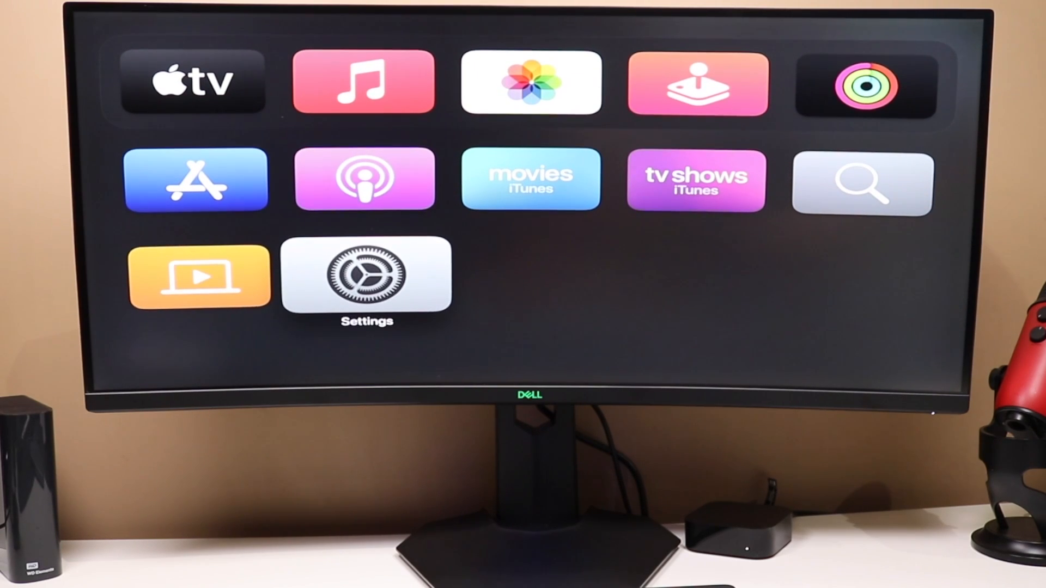
Step: Open the Settings app and scroll through its options
{"action": "left_click", "coordinate": [366, 275]}
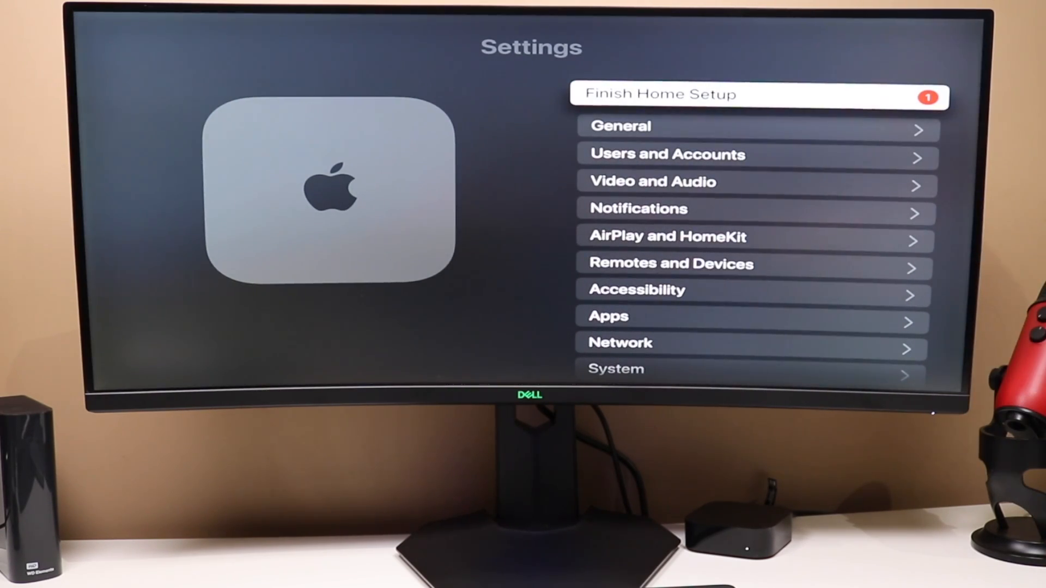
{"action": "scroll", "scroll_direction": "down", "scroll_amount": 3}
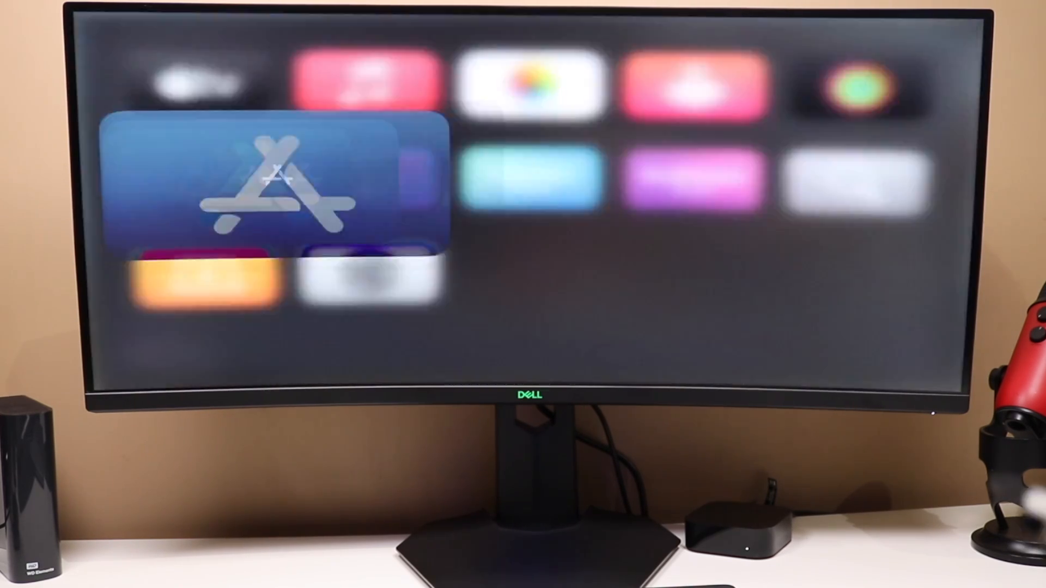
Step: Open the App Store, continue past the welcome, and scroll the Discover rows
{"action": "left_click", "coordinate": [274, 187]}
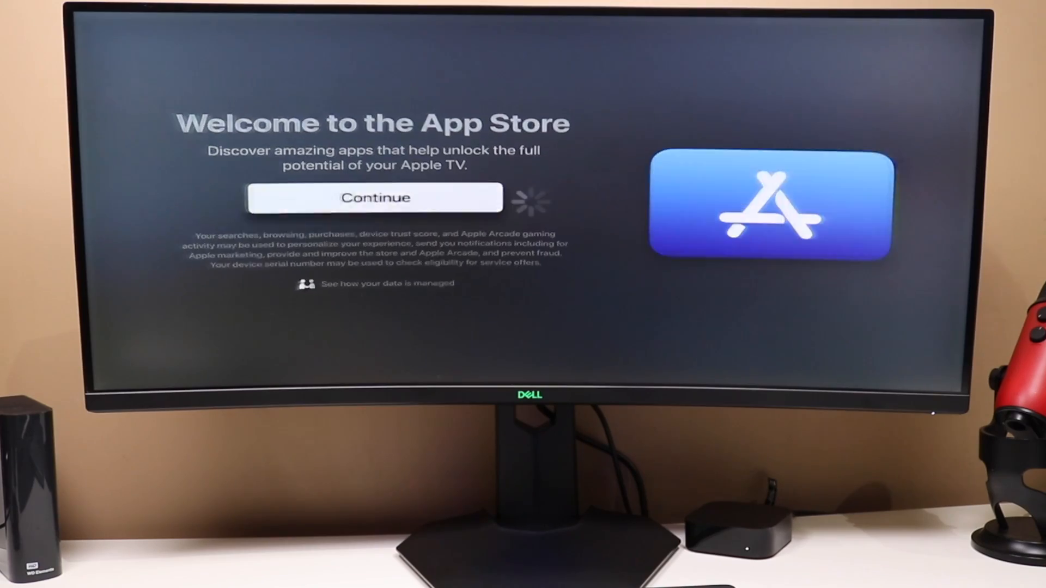
{"action": "left_click", "coordinate": [375, 197]}
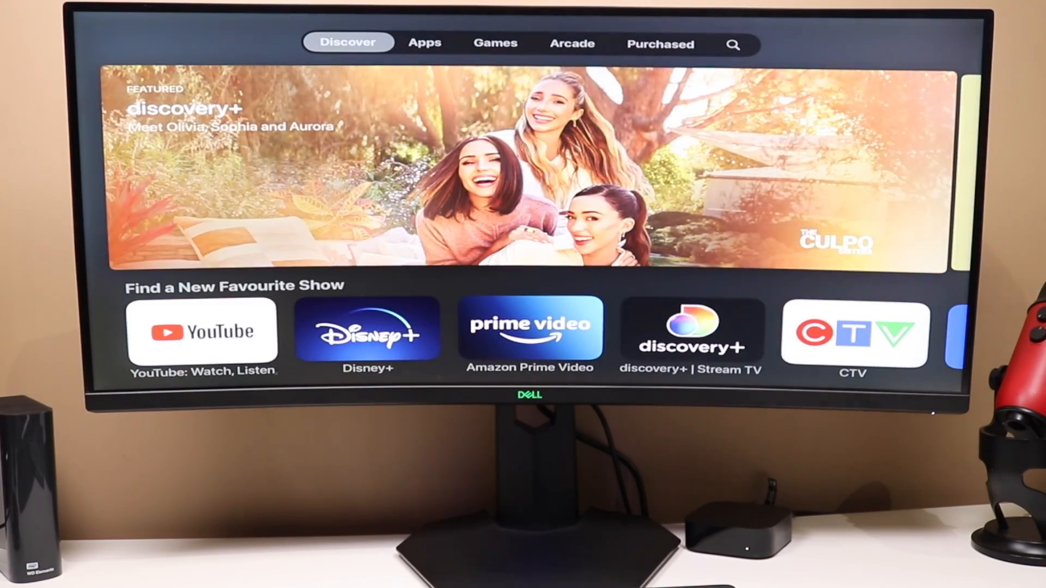
{"action": "scroll", "scroll_direction": "down", "scroll_amount": 3}
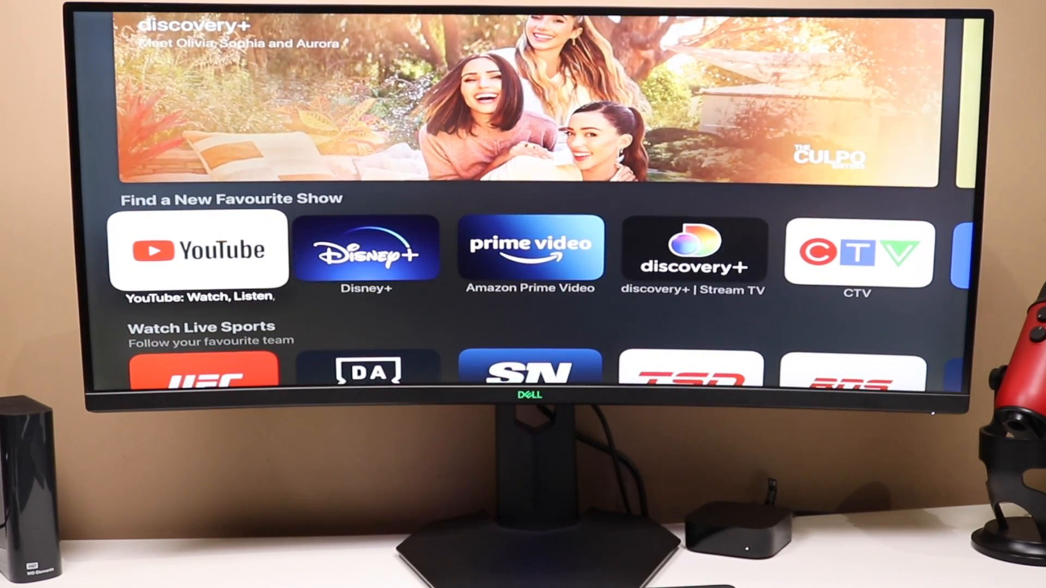
{"action": "scroll", "scroll_direction": "down", "scroll_amount": 3}
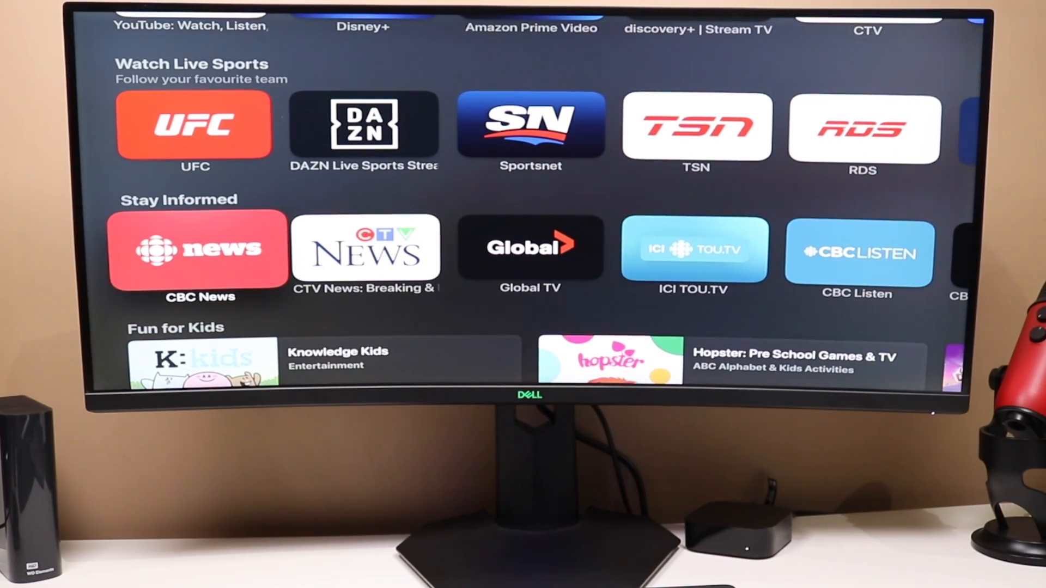
{"action": "scroll", "scroll_direction": "down", "scroll_amount": 3}
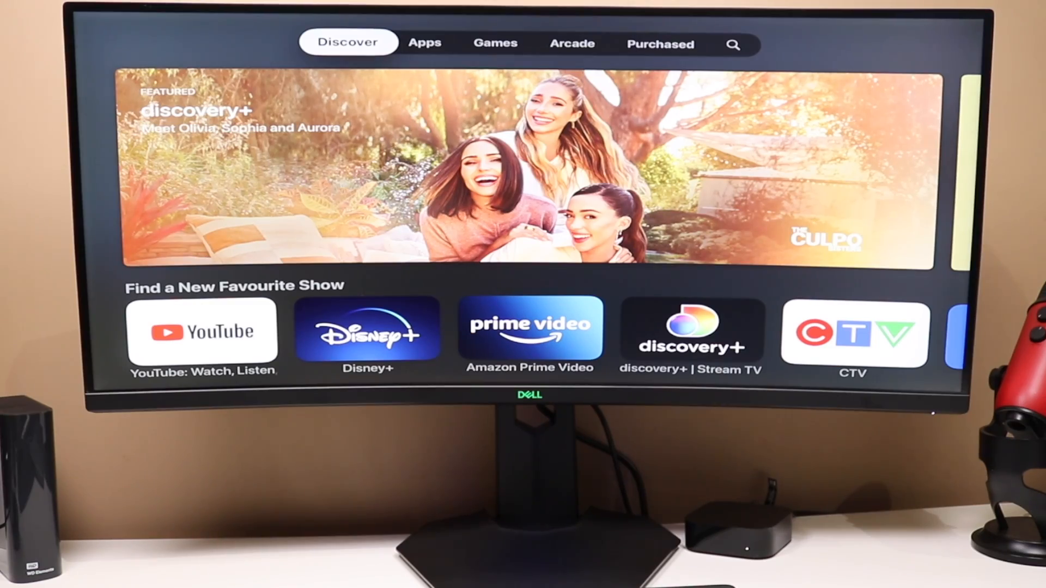
{"action": "scroll", "scroll_direction": "down", "scroll_amount": 3}
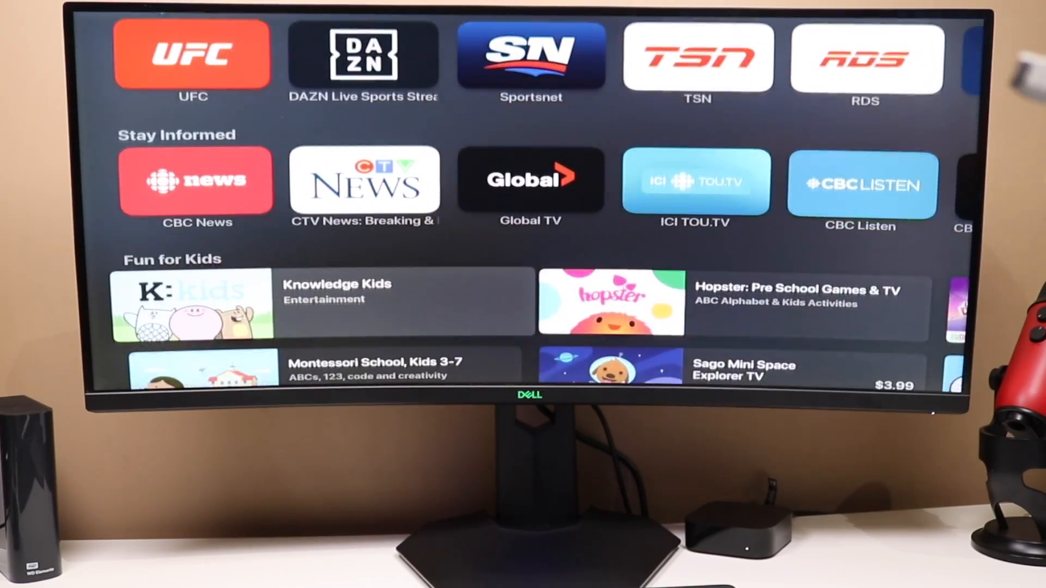